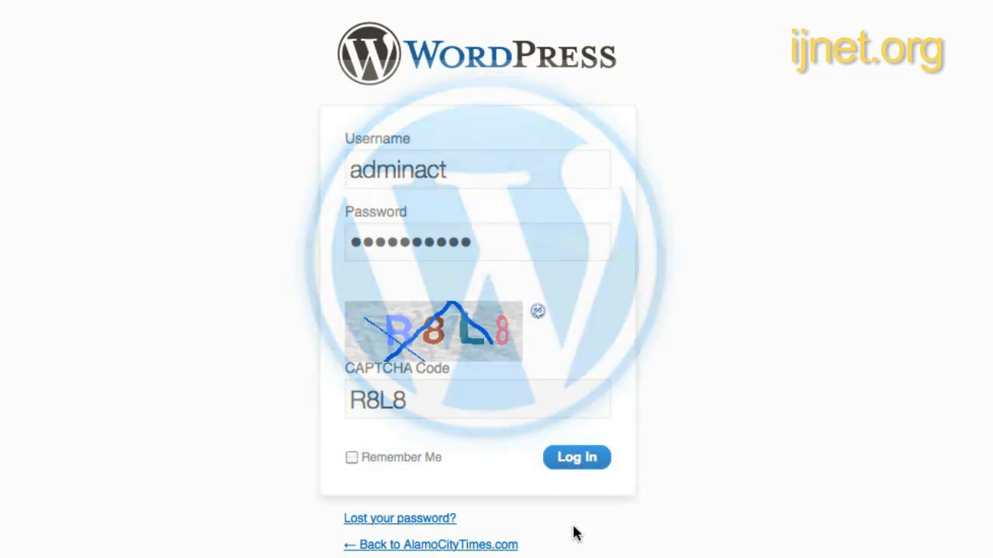
# Log in to AlamoCityTimes.com and land on its WordPress admin Dashboard.
pyautogui.click(577, 456)
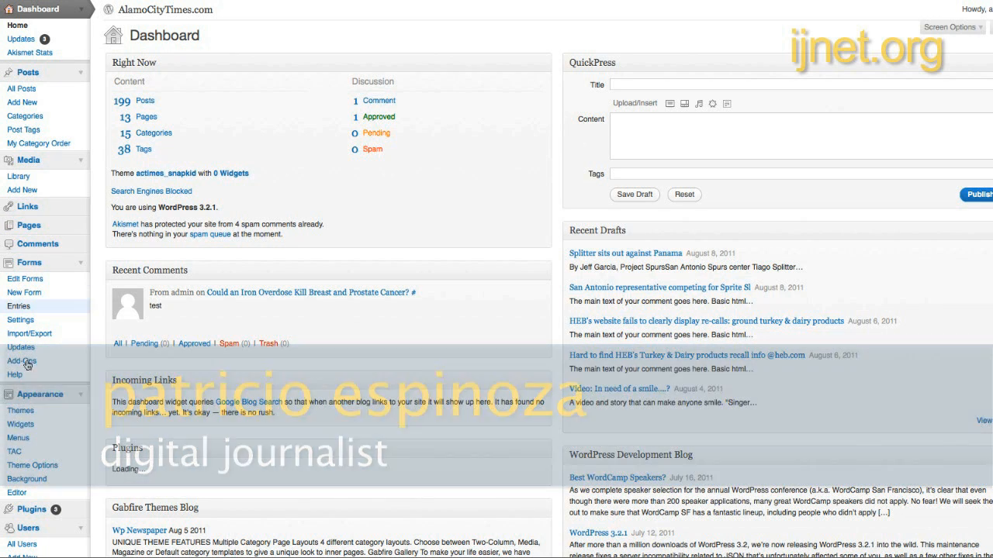
# Show the WSJ magazine's Fashion and Design sections, then CNN's blog directory.
pyautogui.click(20, 409)
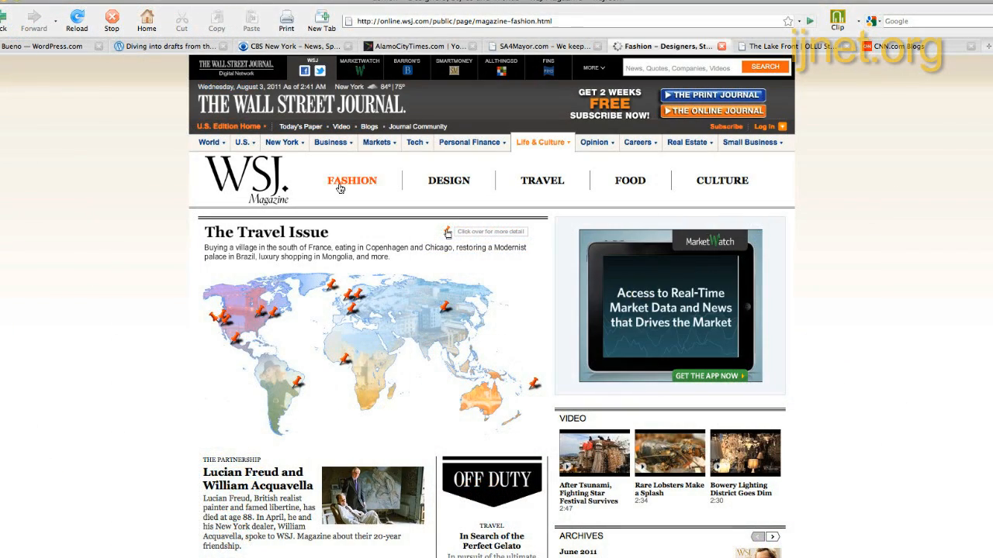
pyautogui.click(449, 180)
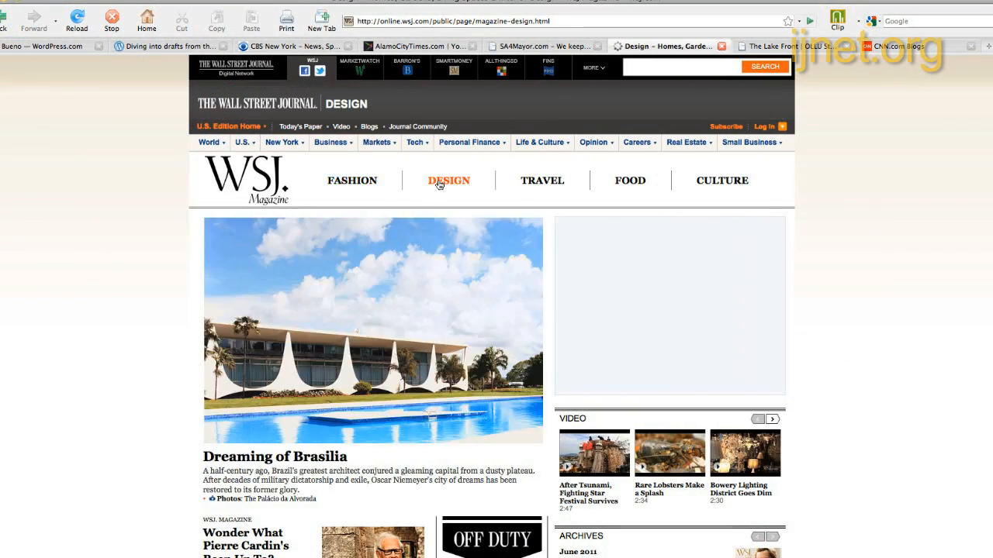
pyautogui.click(543, 180)
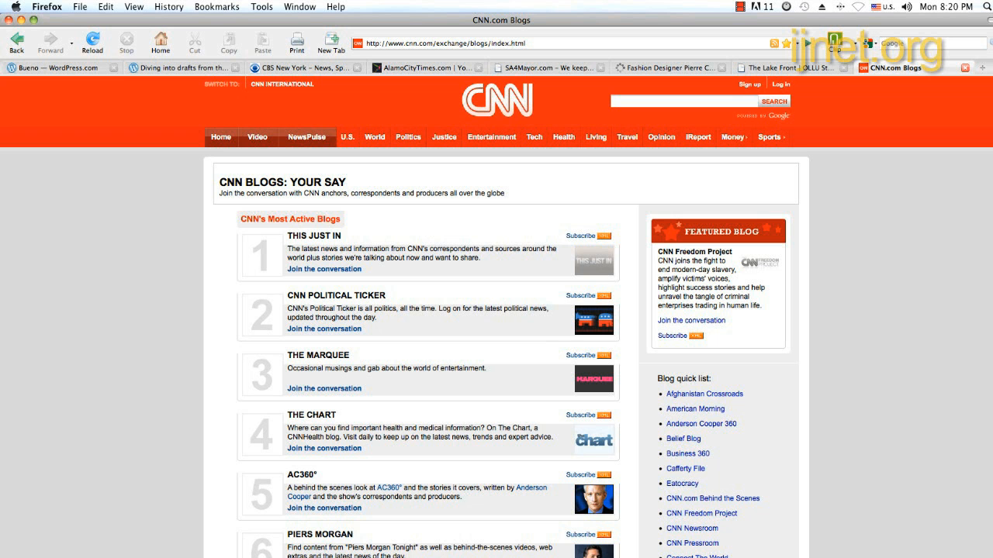
# Scroll down through the Anderson Cooper 360 blog's posts.
pyautogui.scroll(-3)
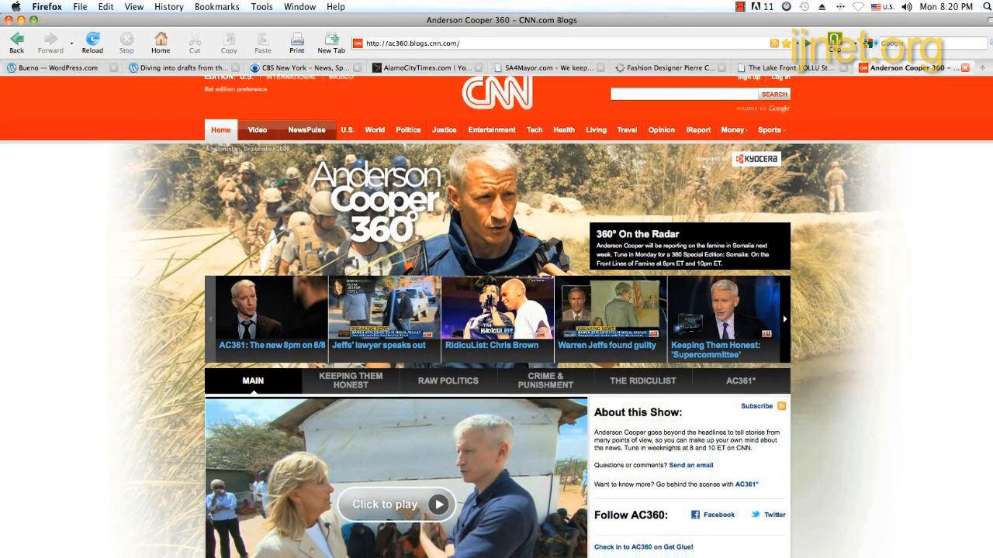
pyautogui.scroll(-3)
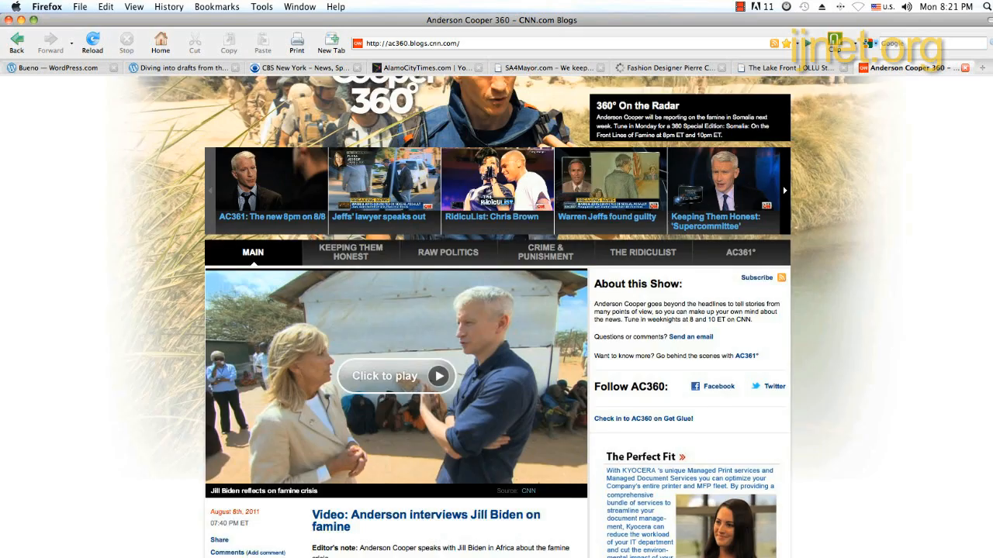
pyautogui.scroll(-3)
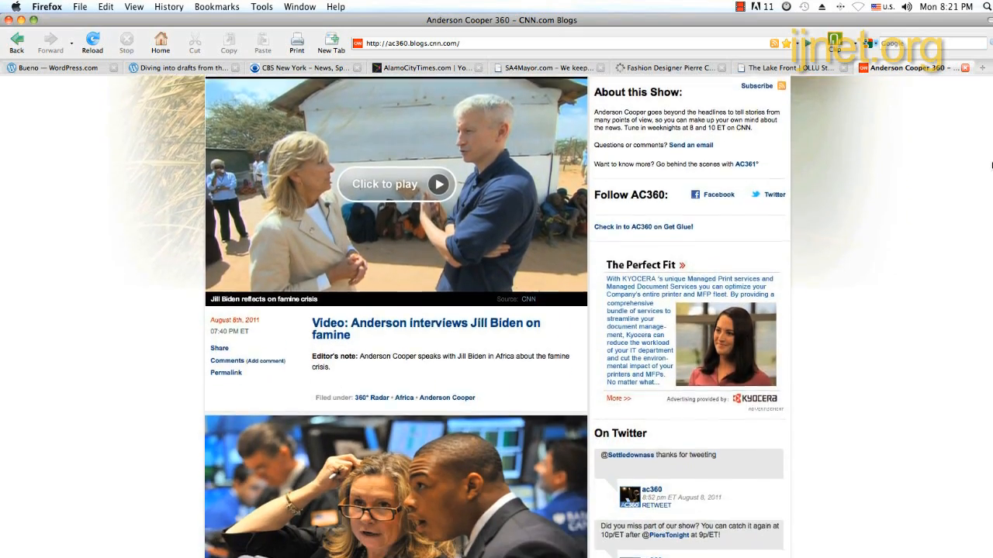
pyautogui.scroll(-3)
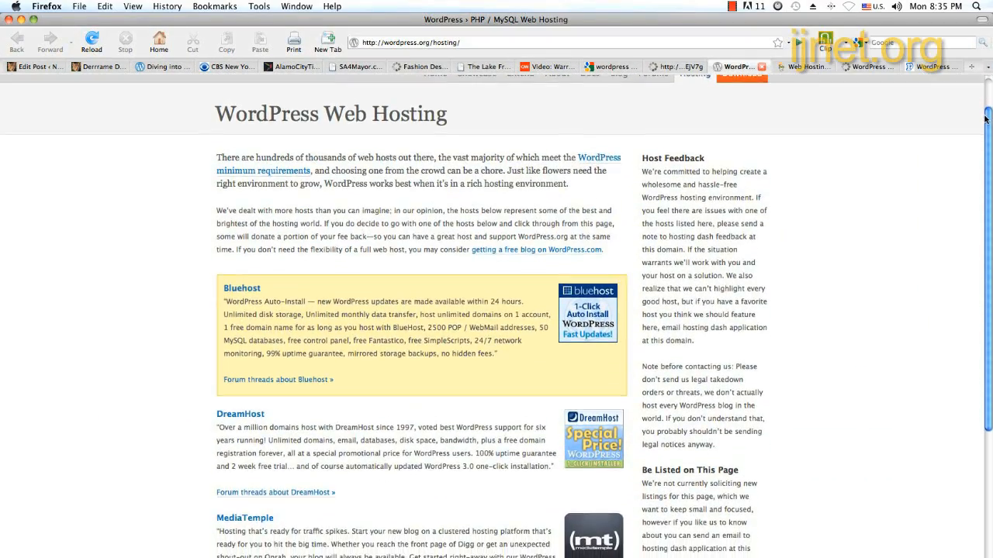
# Start a WordPress.com signup and enter 'your blog' as the Blog Address.
pyautogui.scroll(-3)
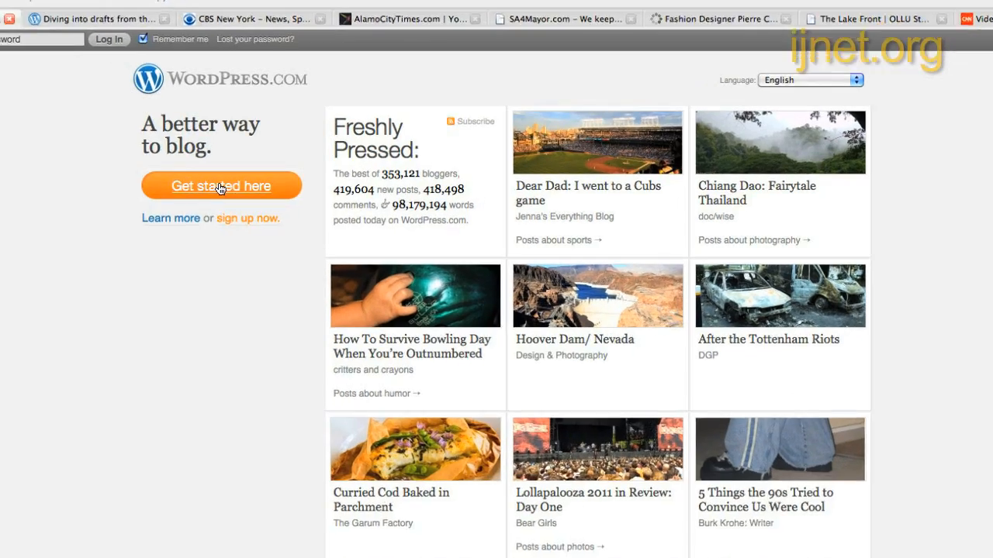
pyautogui.click(220, 187)
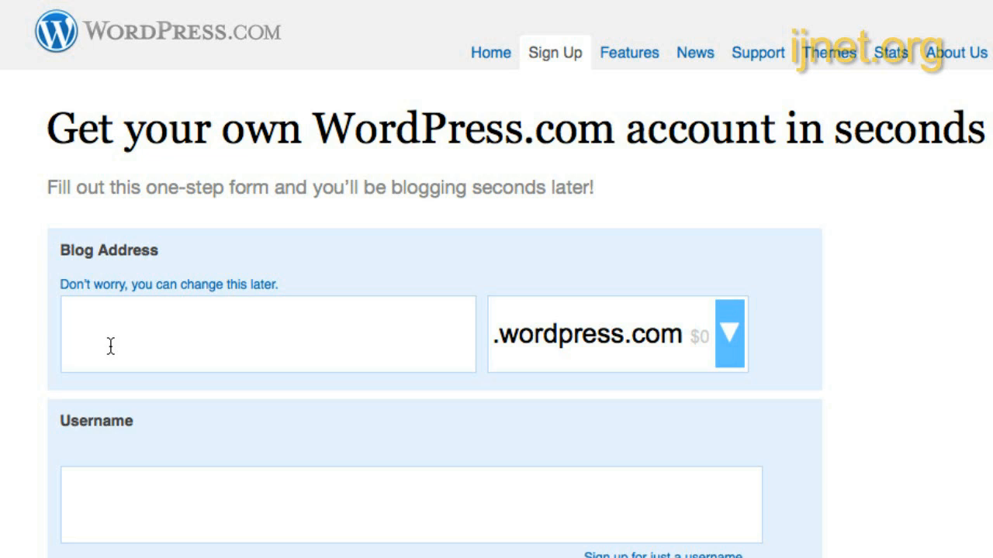
pyautogui.write('your blog')
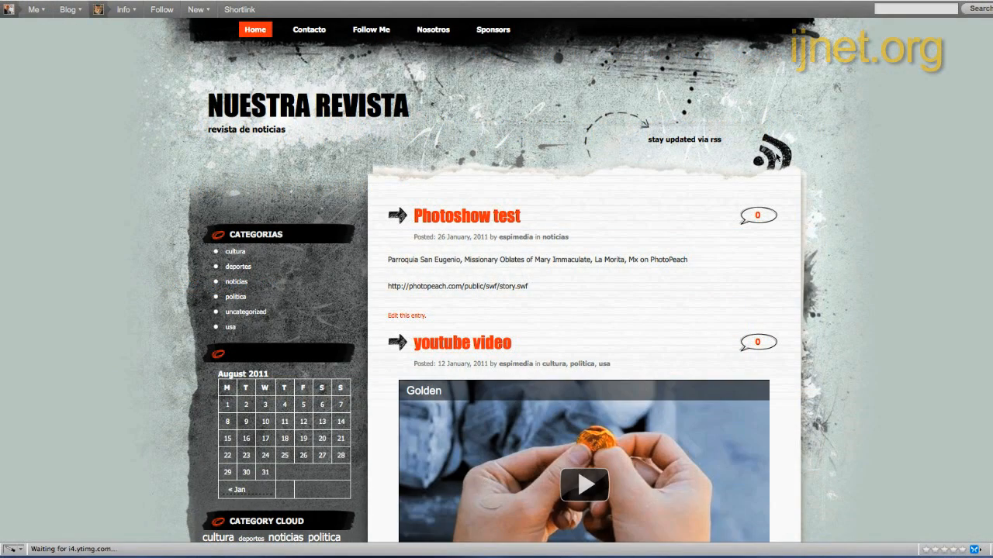
# Scroll down through the Nuestra Revista blog's posts.
pyautogui.scroll(-3)
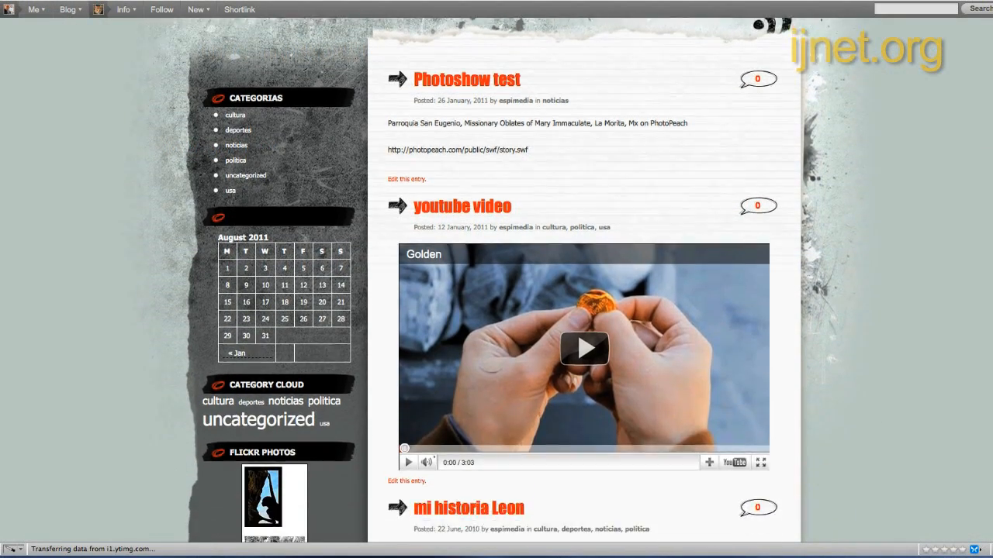
pyautogui.scroll(-3)
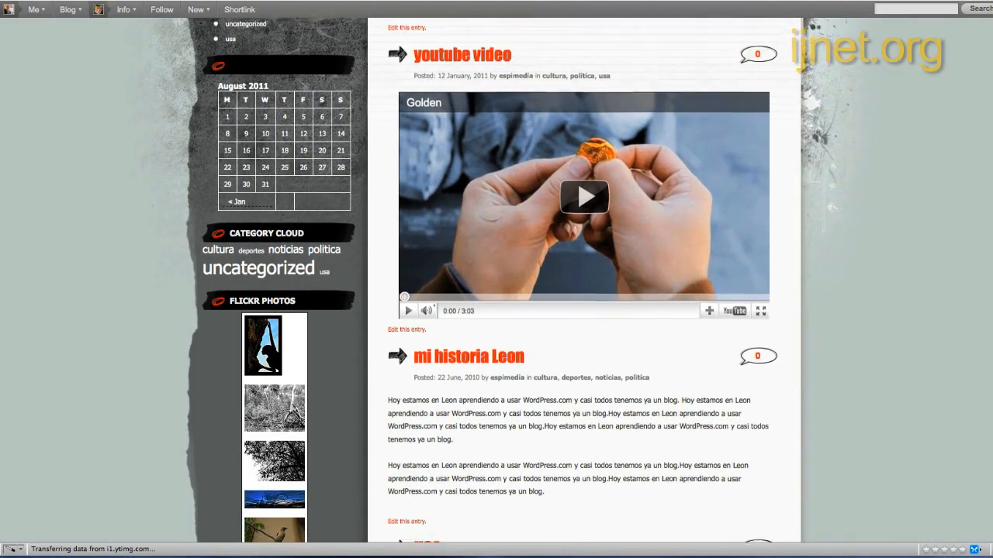
pyautogui.scroll(-3)
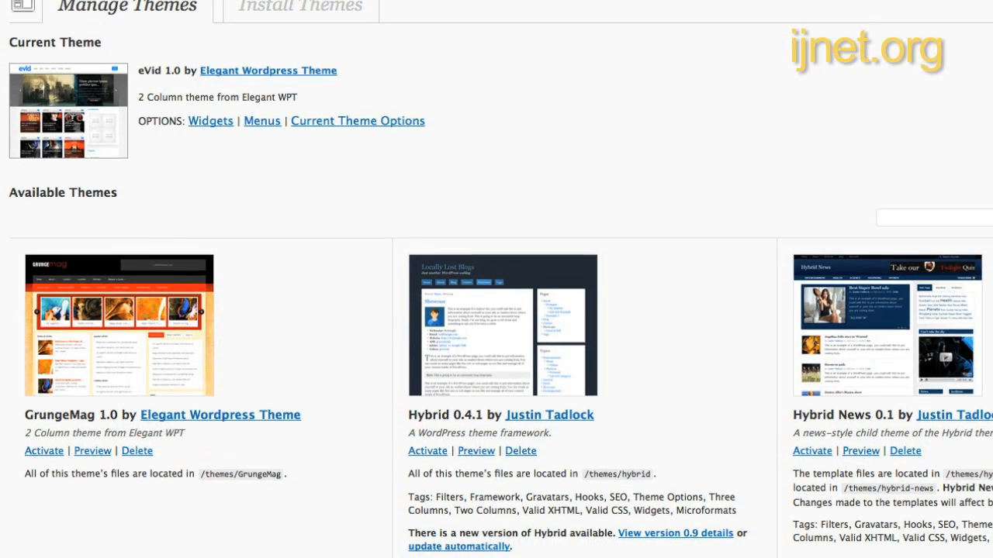
# Scroll through Available Themes such as GrungeMag, Hybrid and Twenty Ten.
pyautogui.scroll(-3)
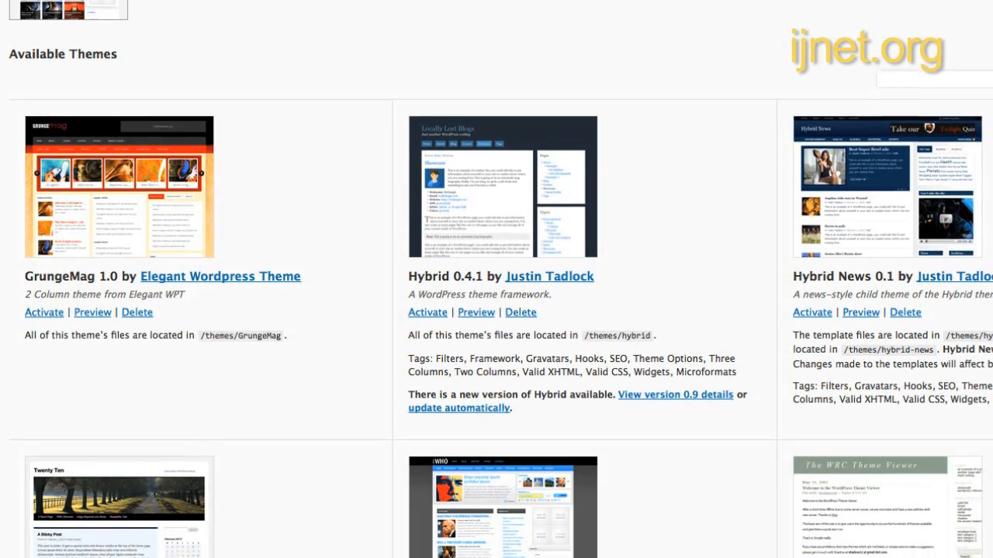
pyautogui.scroll(-3)
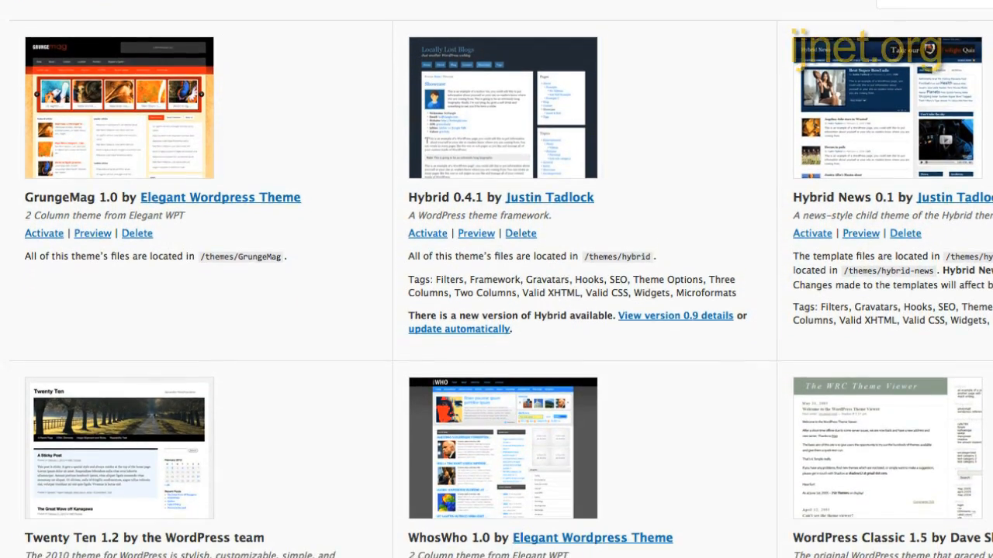
pyautogui.scroll(-3)
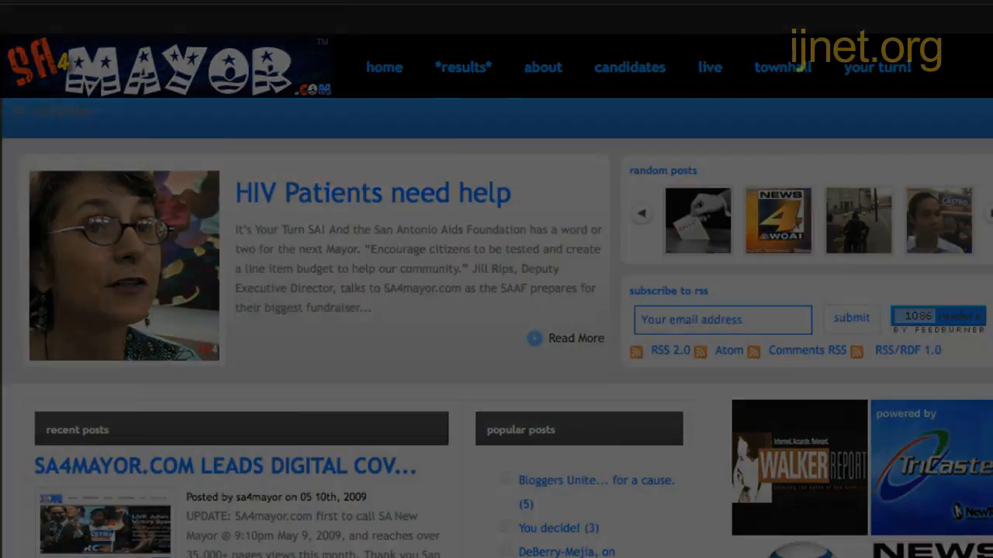
# Switch through the AlamoCityTimes, SA4Mayor, The Lake Front and Anderson Cooper 360 sites.
pyautogui.click(411, 13)
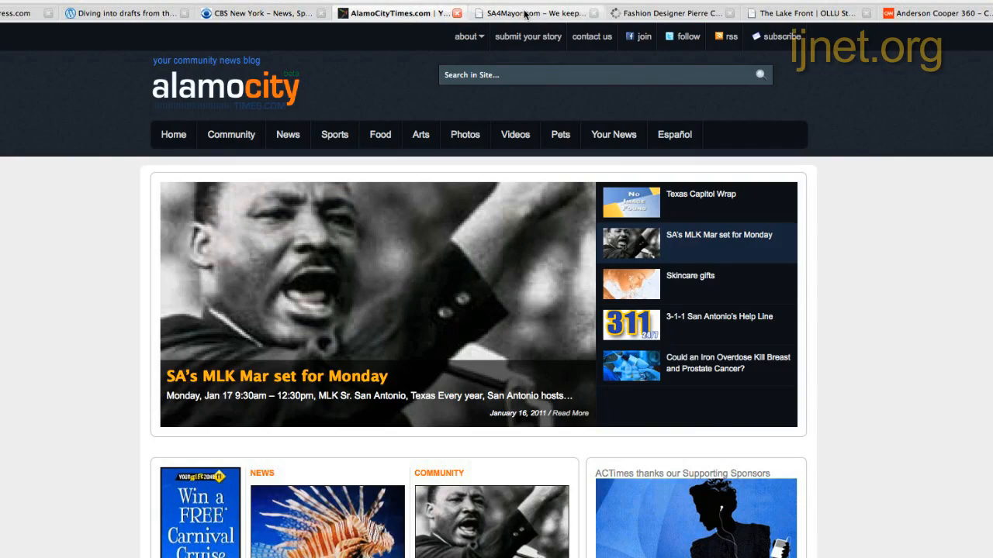
pyautogui.click(527, 14)
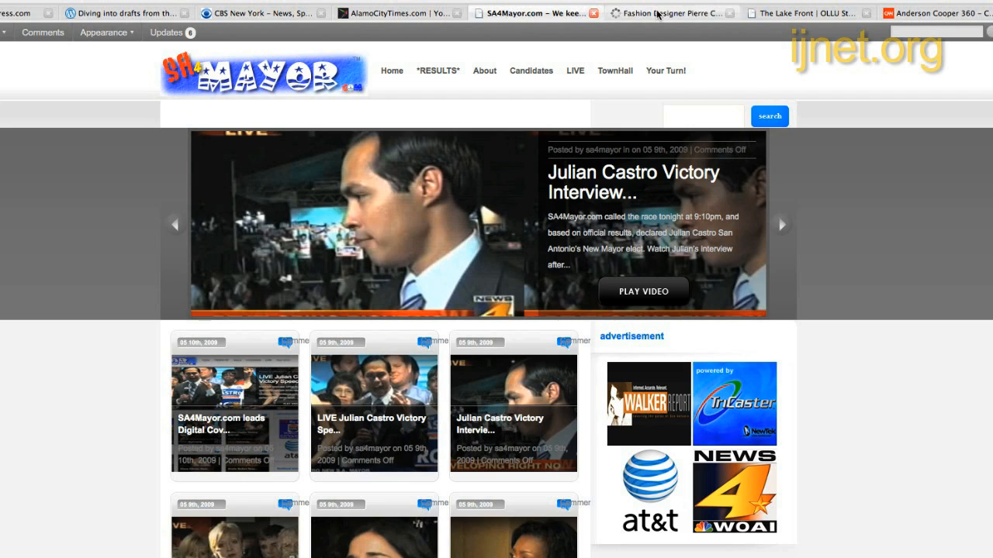
pyautogui.click(803, 13)
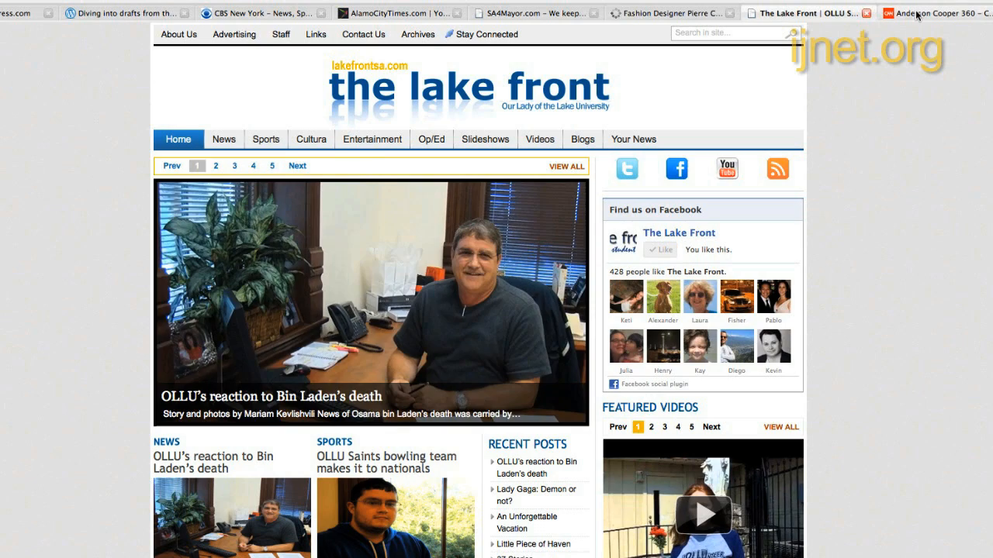
pyautogui.click(930, 9)
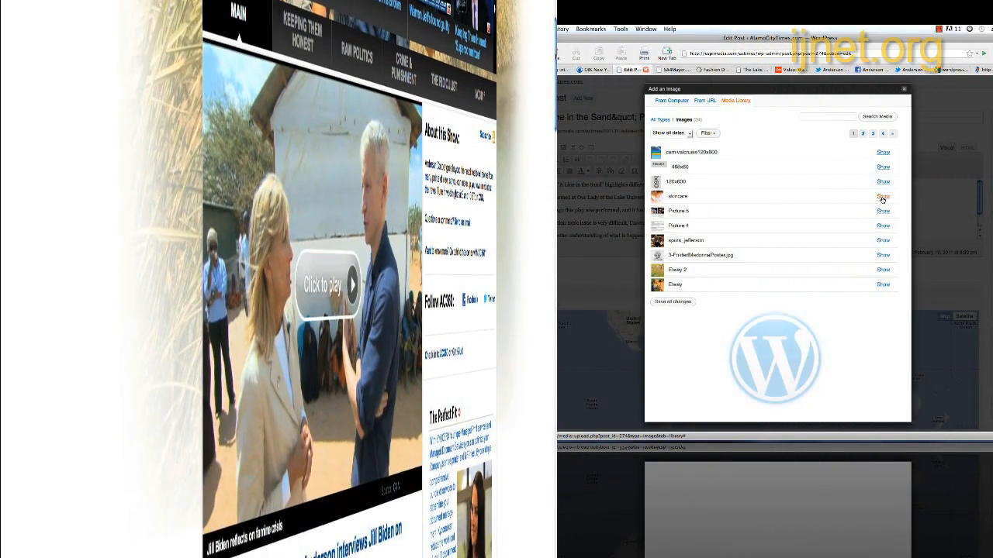
# Go back to the AlamoCityTimes front page and scroll its news, sports and pets stories.
pyautogui.click(881, 254)
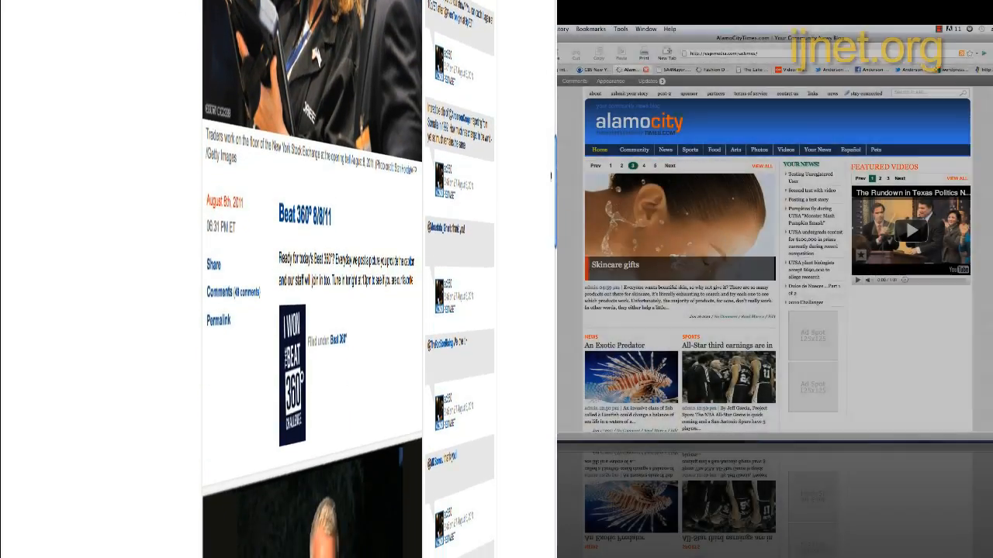
pyautogui.scroll(-3)
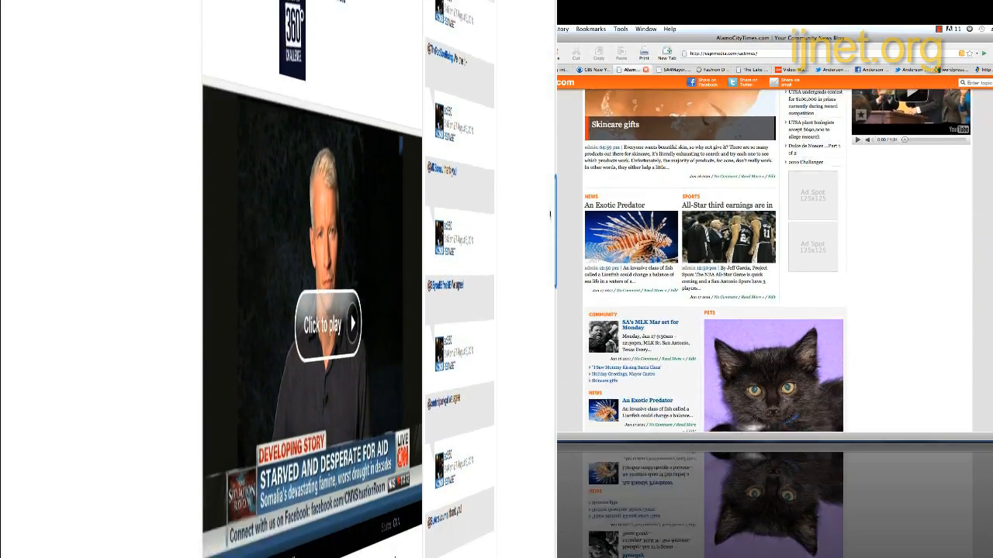